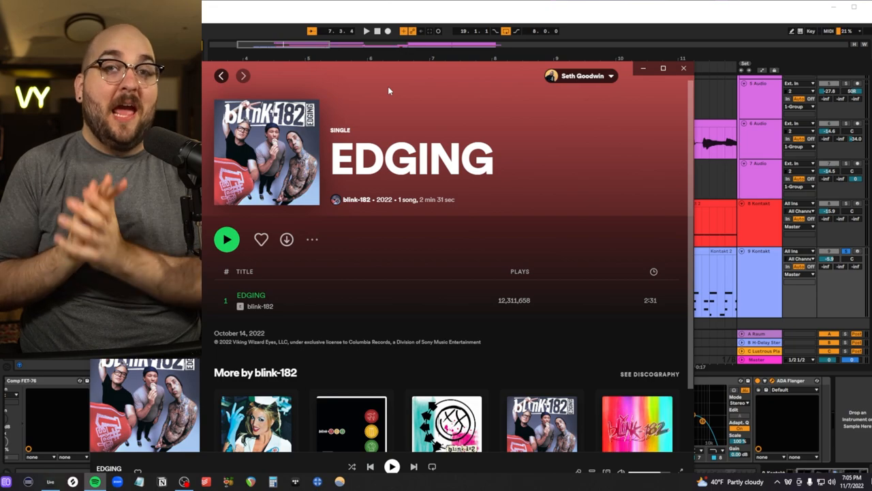
# Close the MIDI editor and show the Kontakt drum track's Comp FET-76 on Wide Drums
pyautogui.click(684, 67)
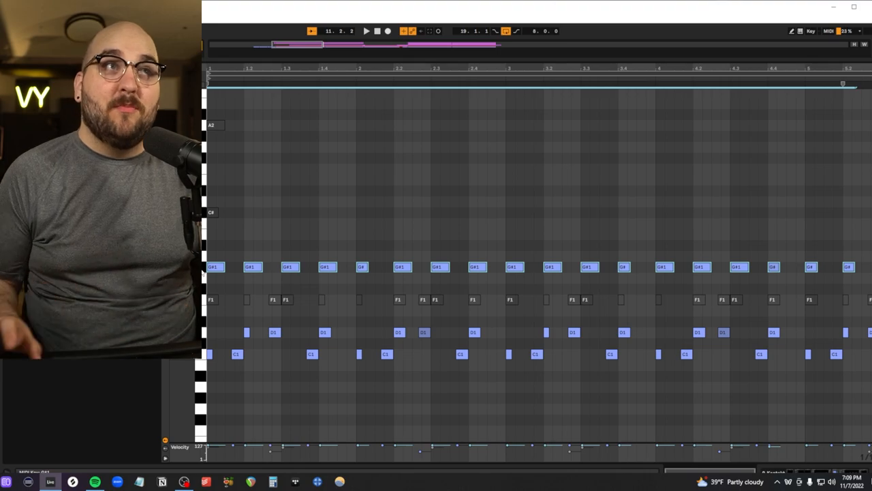
pyautogui.click(366, 31)
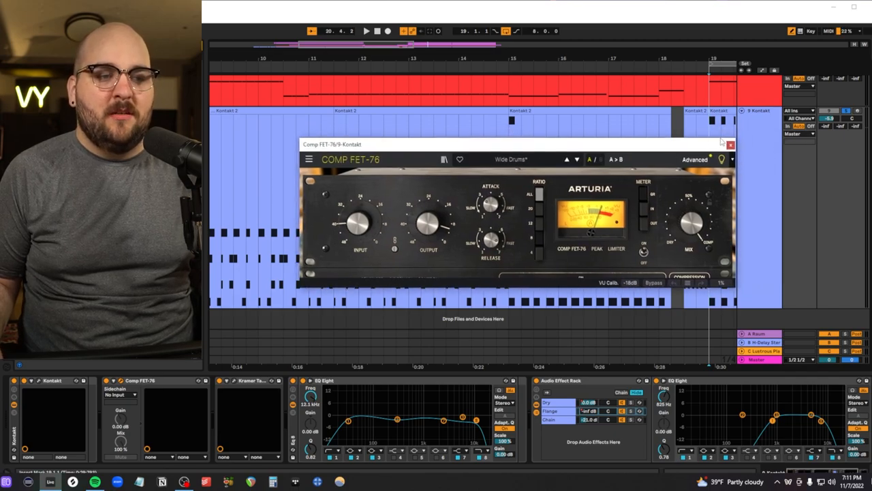
# Close Comp FET-76, select the rack's Flange chain, and open the ADA Flanger window
pyautogui.click(730, 144)
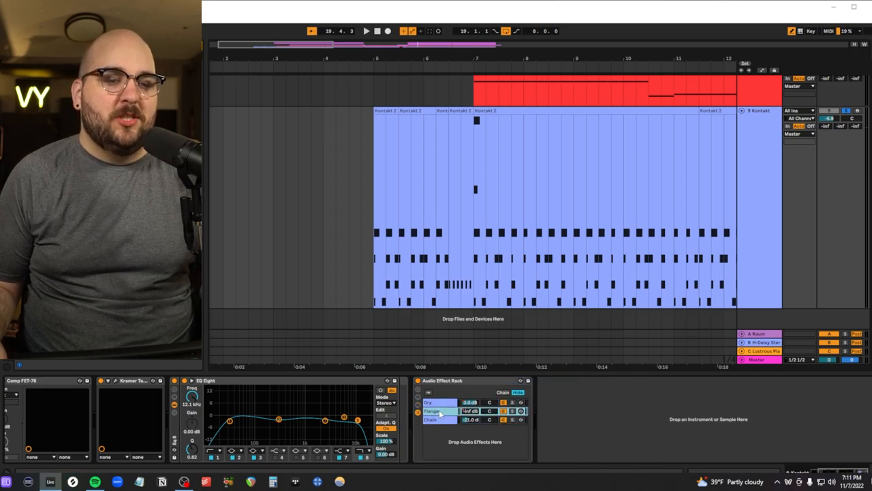
pyautogui.click(436, 402)
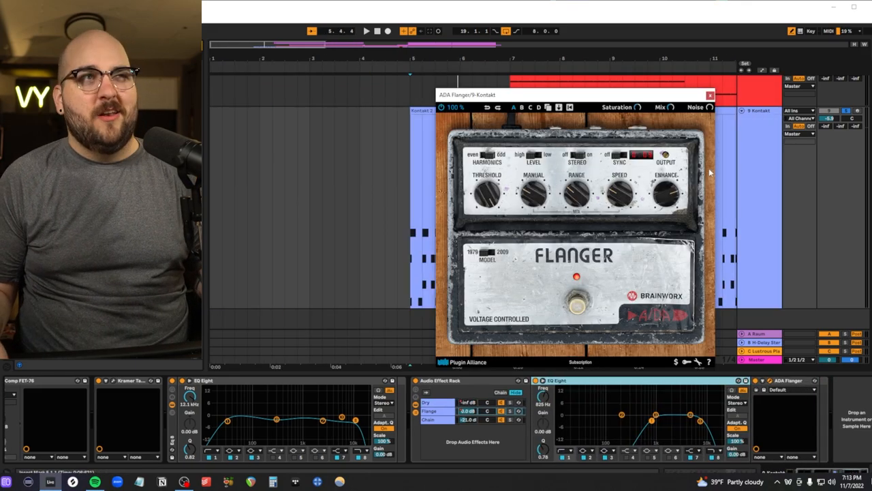
pyautogui.click(710, 94)
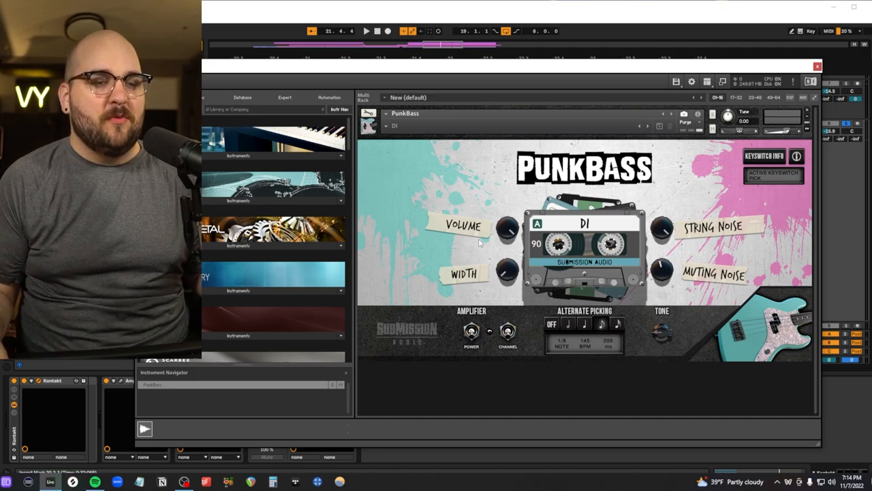
# Show the PunkBass instrument in the bass track's Kontakt device
pyautogui.click(507, 332)
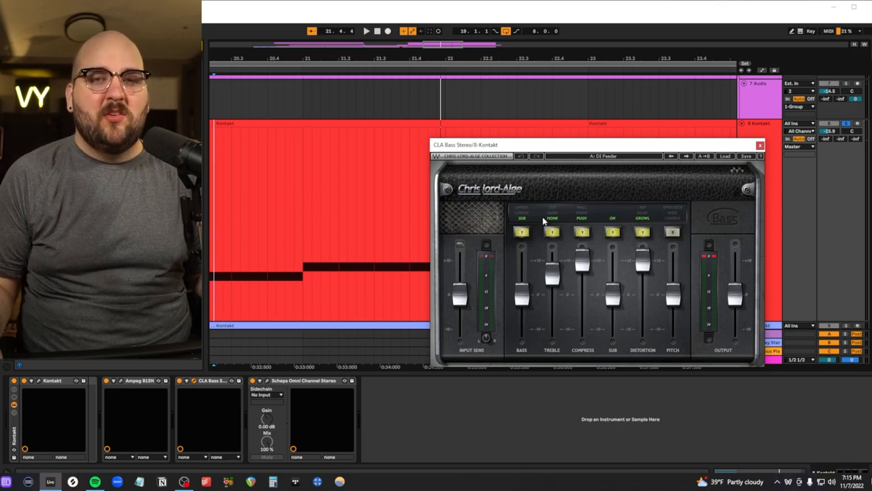
pyautogui.moveTo(622, 329)
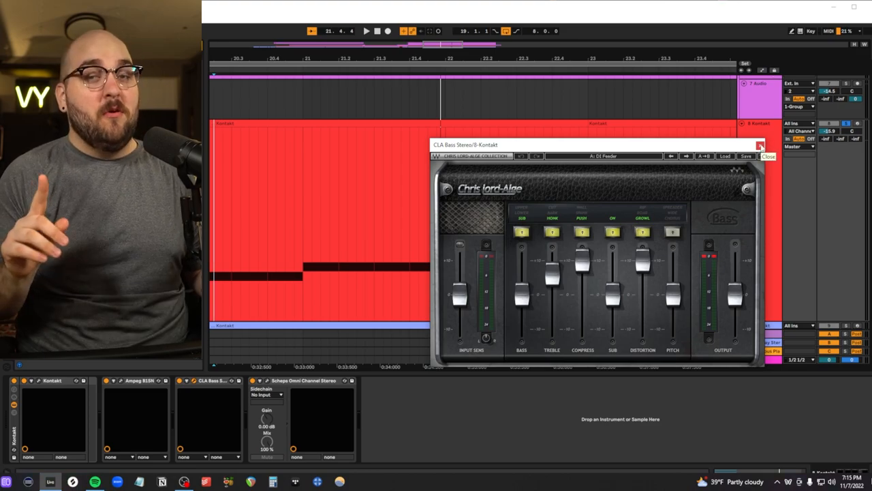
# Close the CLA Bass Stereo window, leaving Scheps Omni Channel on Bass Picked Warm
pyautogui.click(768, 156)
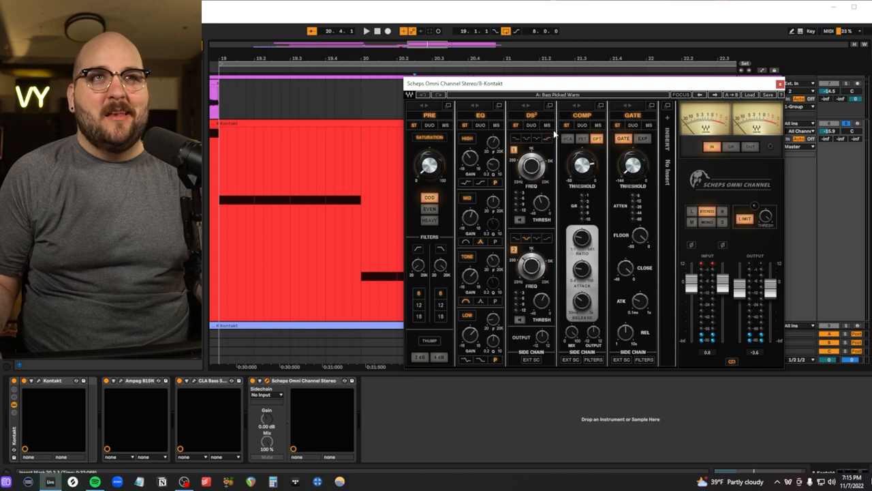
pyautogui.moveTo(544, 247)
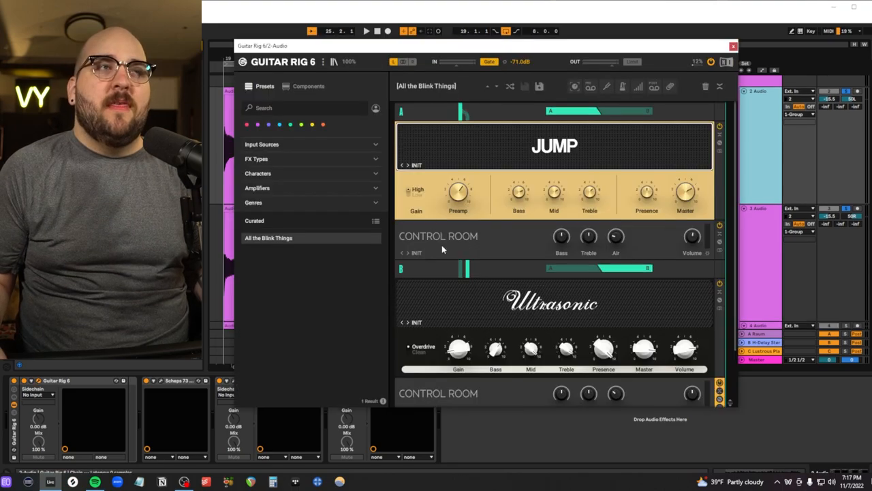
pyautogui.moveTo(484, 263)
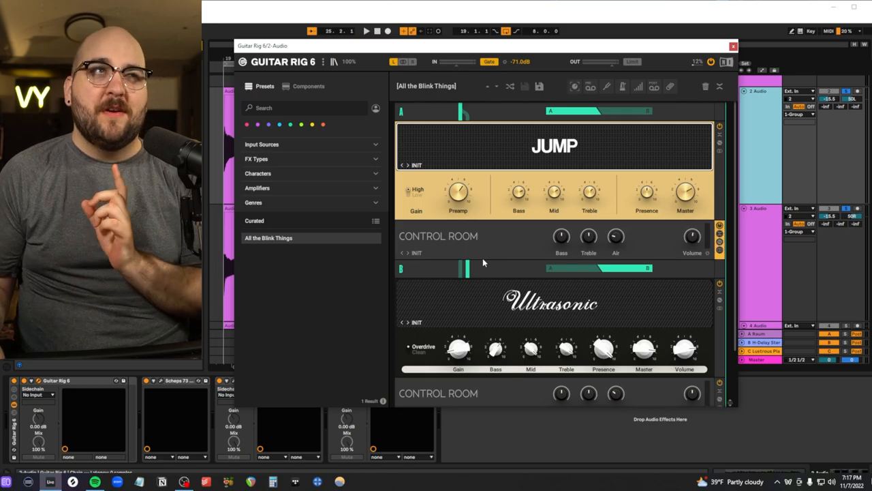
# Scroll Guitar Rig 6's All the Blink Things rack to Split Mix, then close it
pyautogui.scroll(-3)
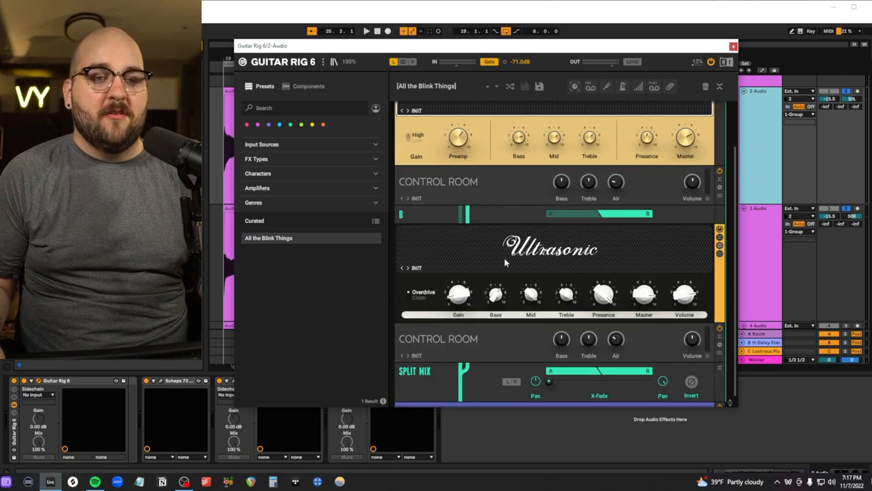
pyautogui.click(733, 45)
pyautogui.write('blin')
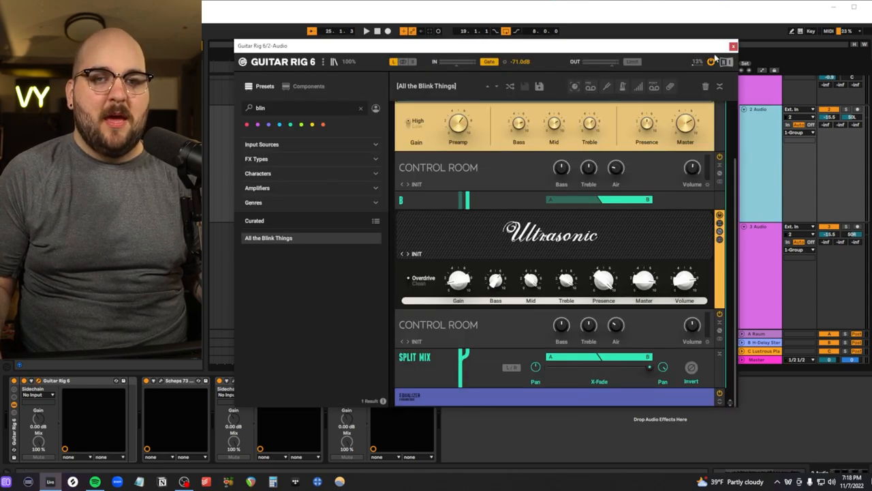
pyautogui.click(733, 46)
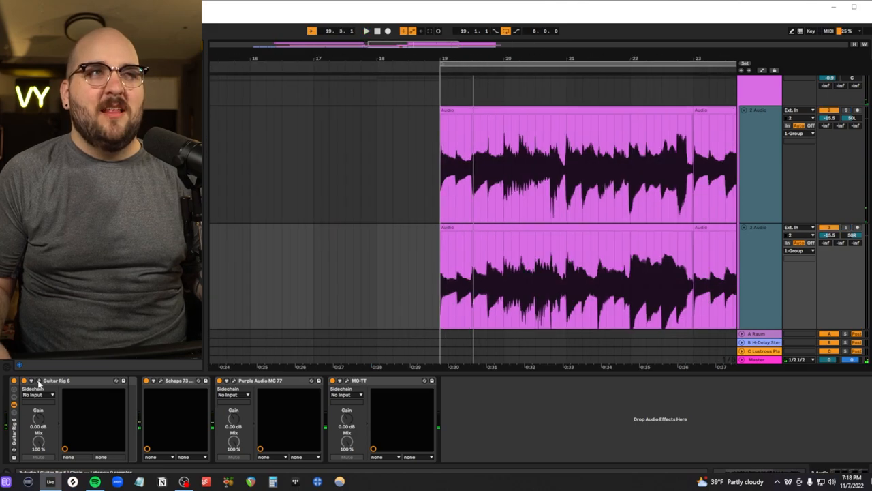
# Select track 3-Audio to reach its Scheps 73 Mono preamp EQ
pyautogui.click(31, 380)
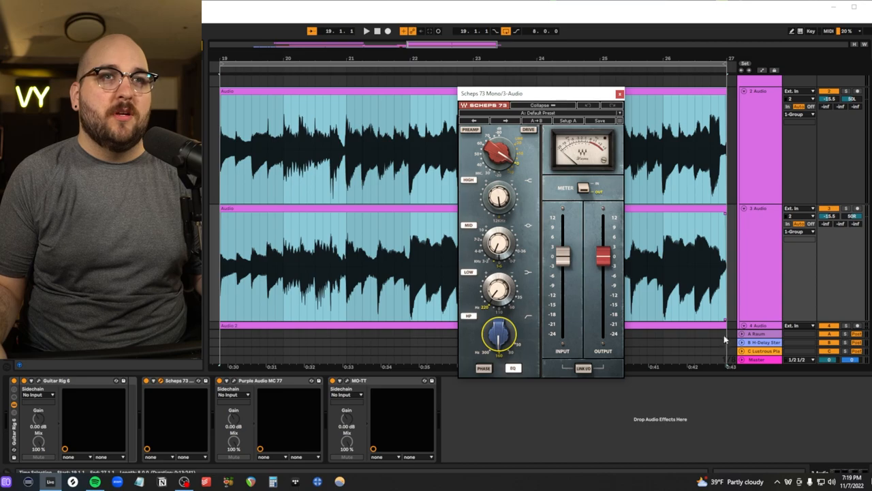
pyautogui.moveTo(632, 119)
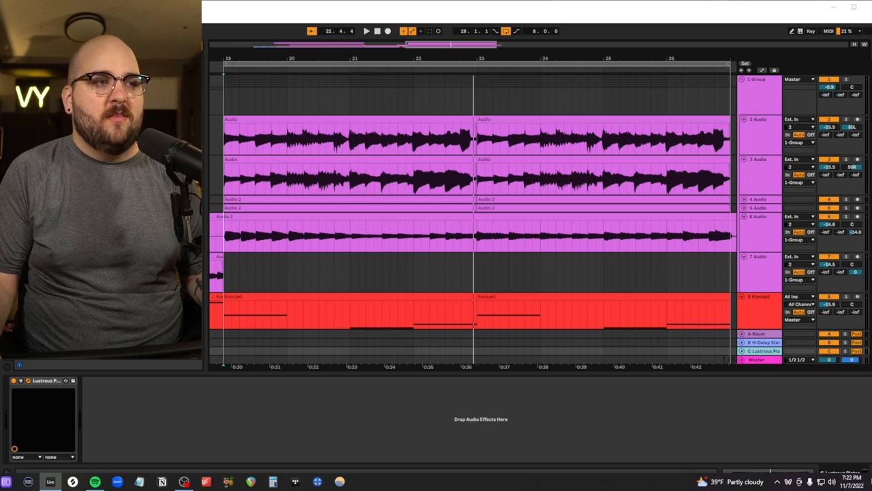
# Open return C's Lustrous Plates reverb window (Rhodium Plate, Soft Room preset)
pyautogui.click(763, 350)
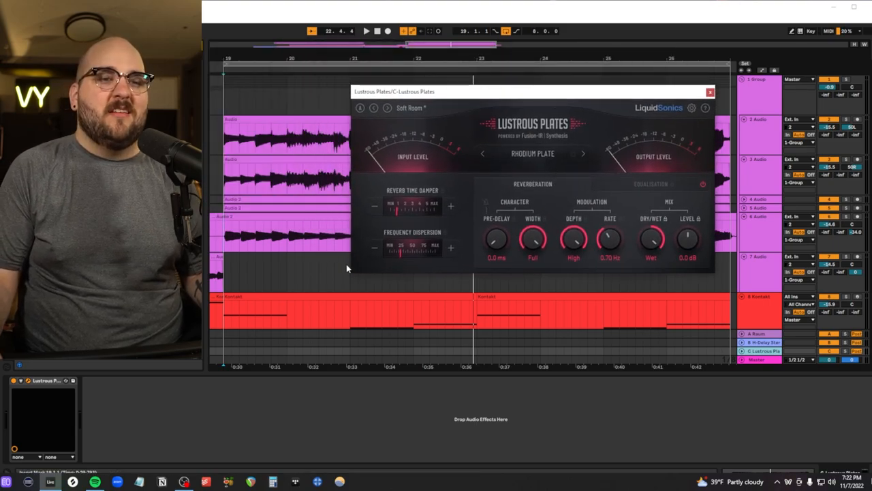
pyautogui.click(652, 184)
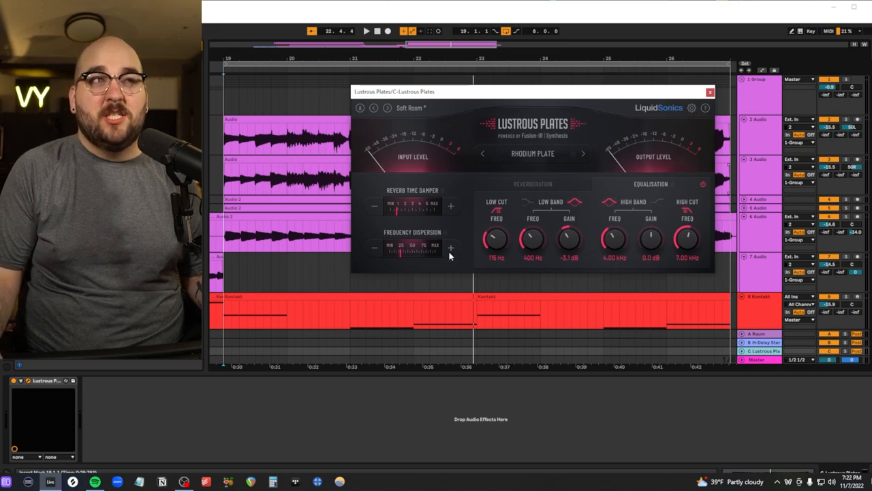
pyautogui.moveTo(543, 255)
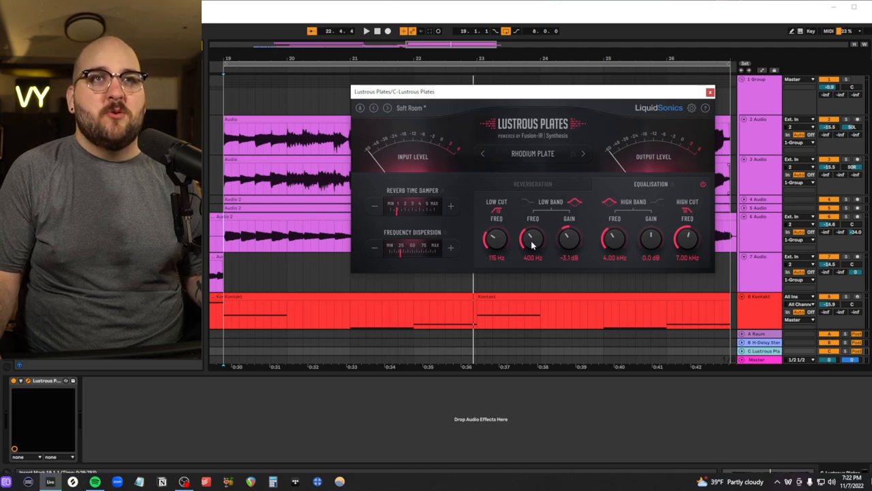
pyautogui.click(709, 92)
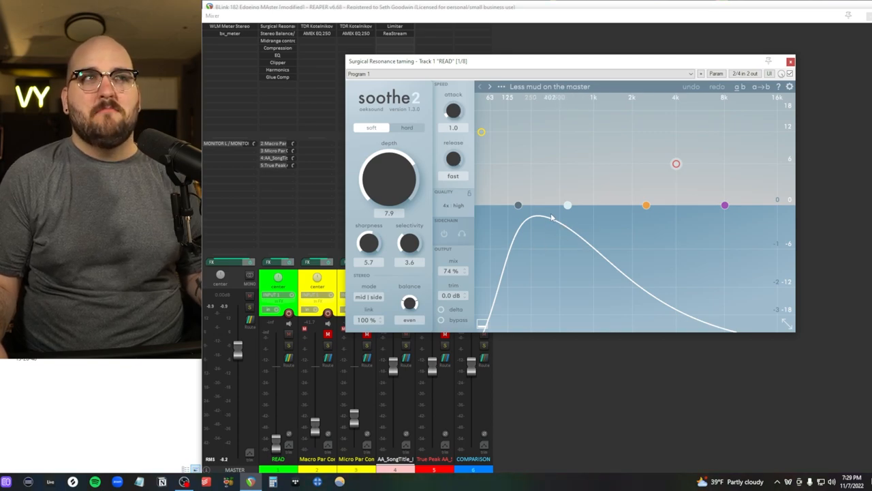
# Open the bx_digital V3 EQ in the READ track's Stereo Balance/HPF slot
pyautogui.click(790, 60)
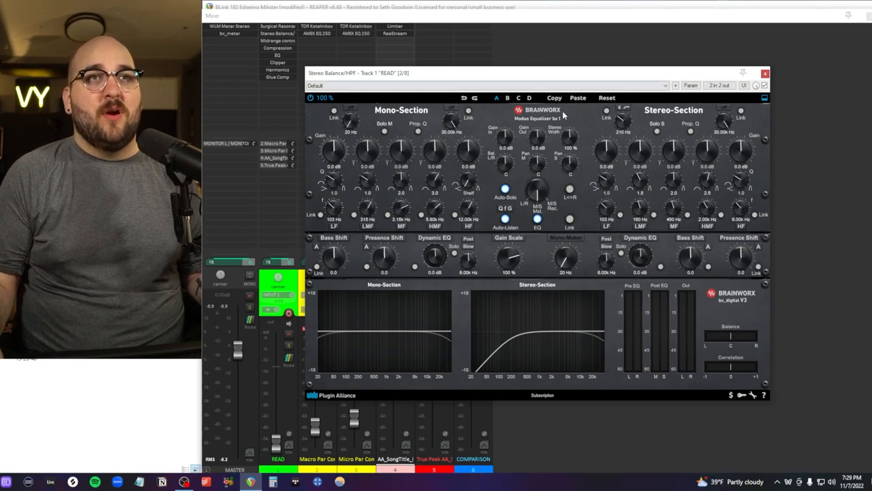
pyautogui.moveTo(578, 138)
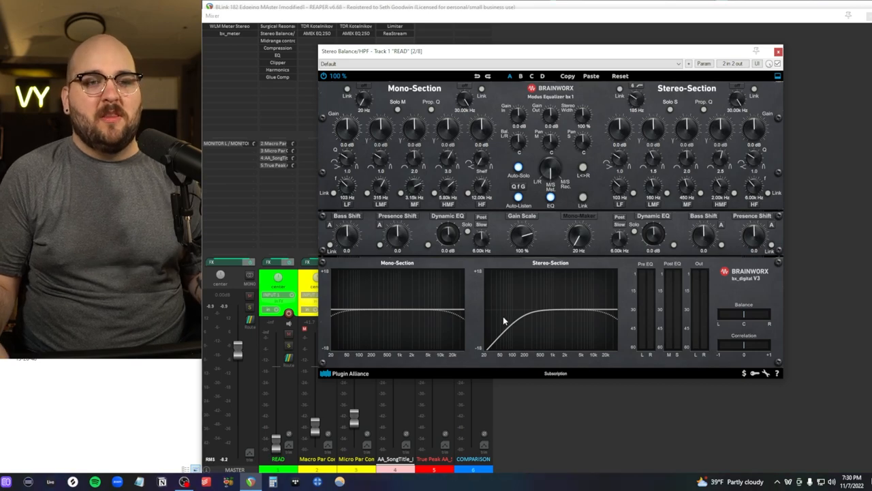
pyautogui.moveTo(438, 344)
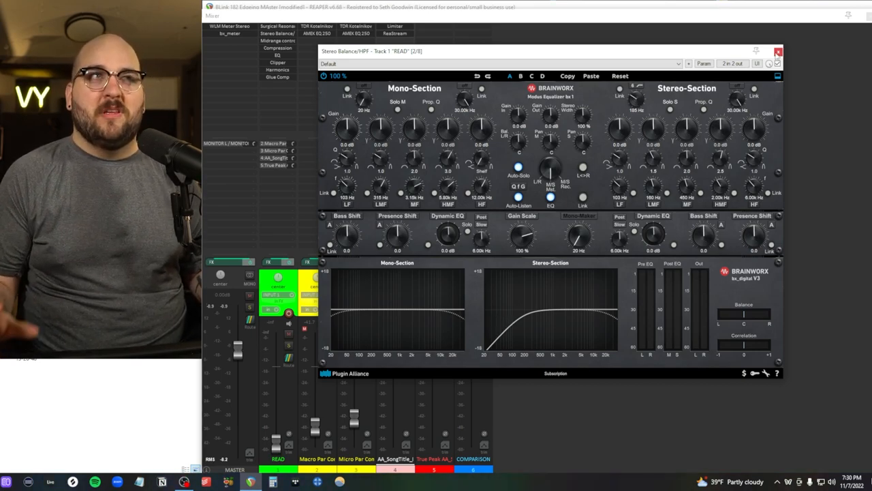
# Close bx_digital, view Ozone Dynamics bands 3, 1 and 2, then close Ozone
pyautogui.click(778, 52)
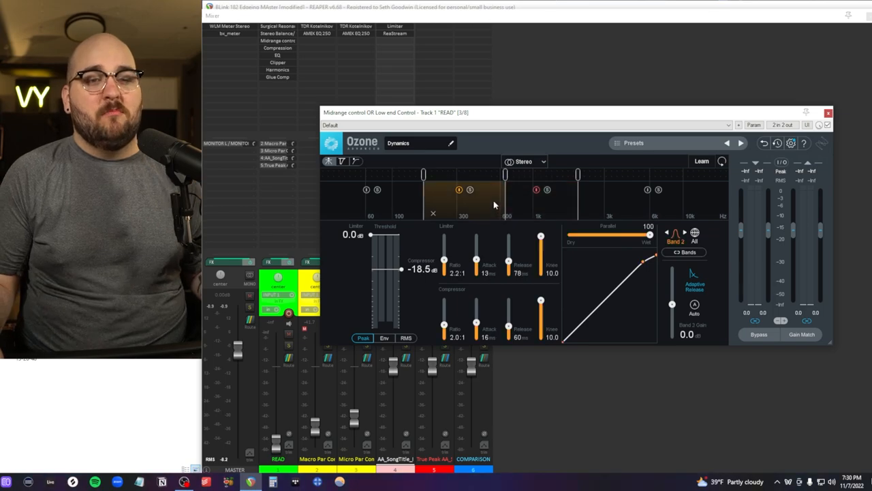
pyautogui.moveTo(485, 202)
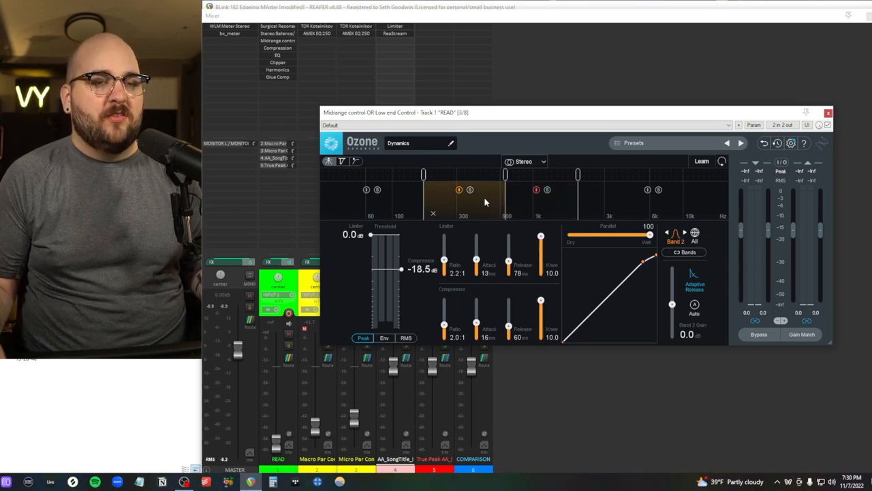
pyautogui.click(536, 198)
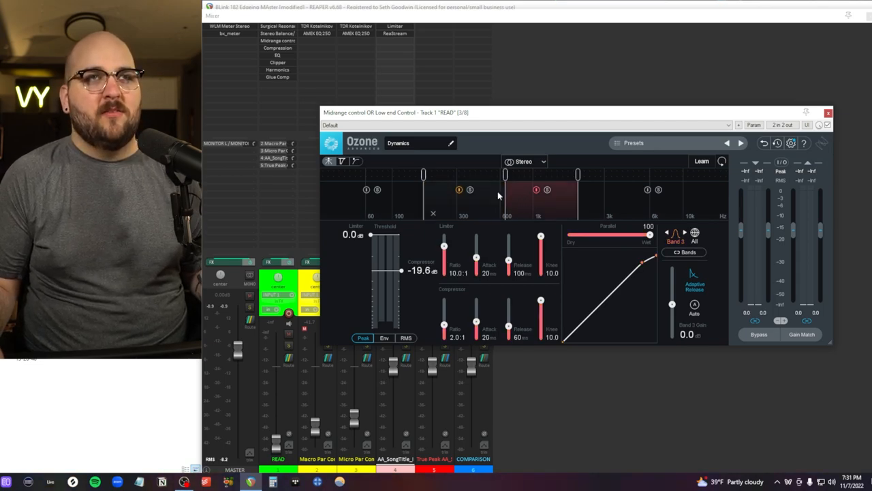
pyautogui.click(463, 198)
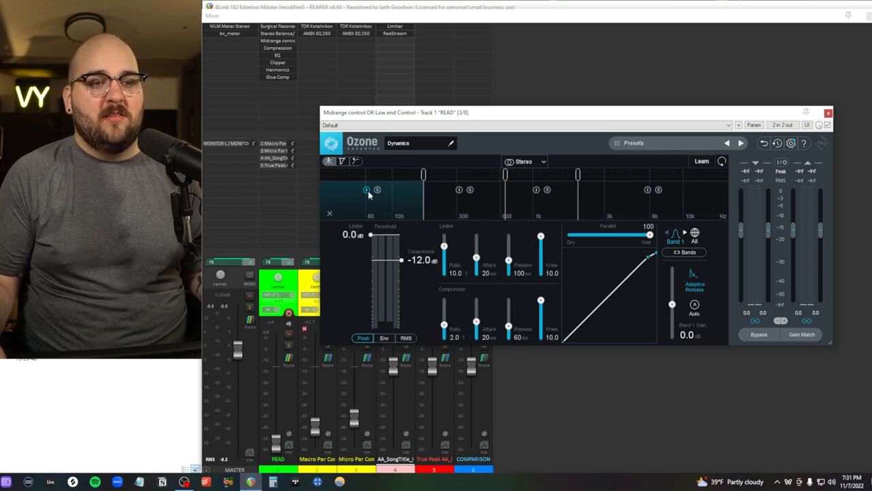
pyautogui.click(463, 198)
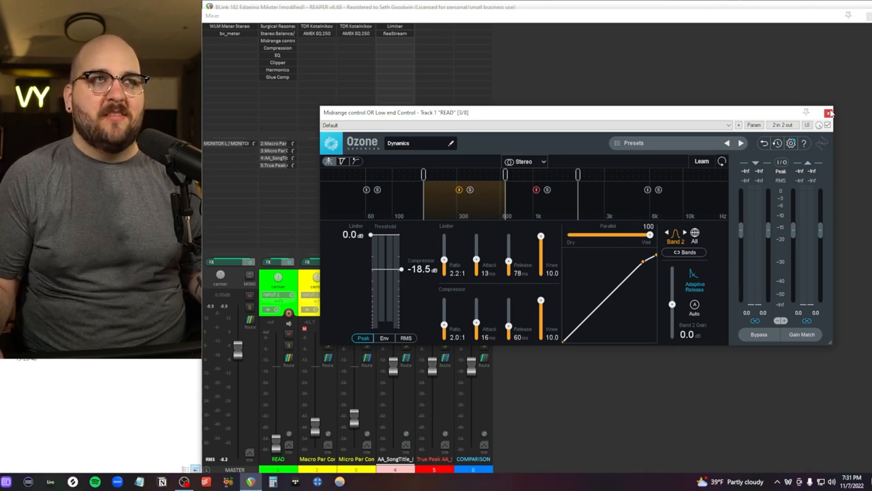
pyautogui.click(828, 112)
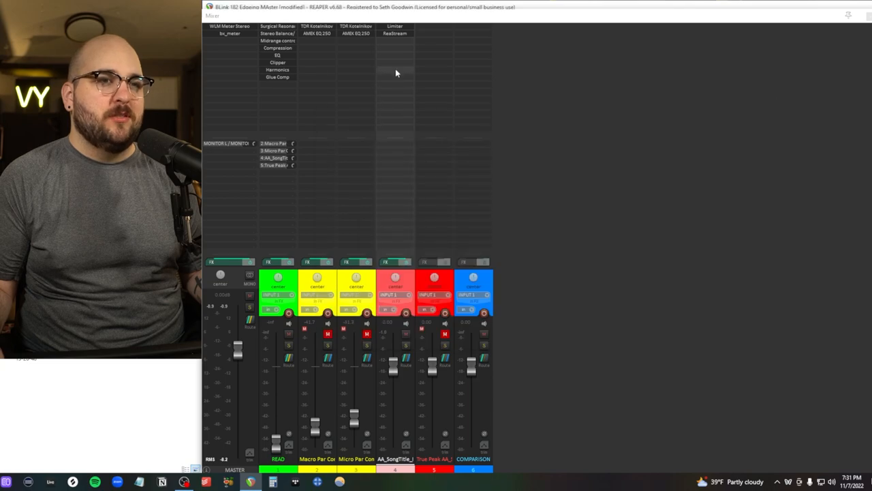
# Open Kotelnikov on the READ track and lower RMS release from 220 to 212 ms
pyautogui.click(277, 62)
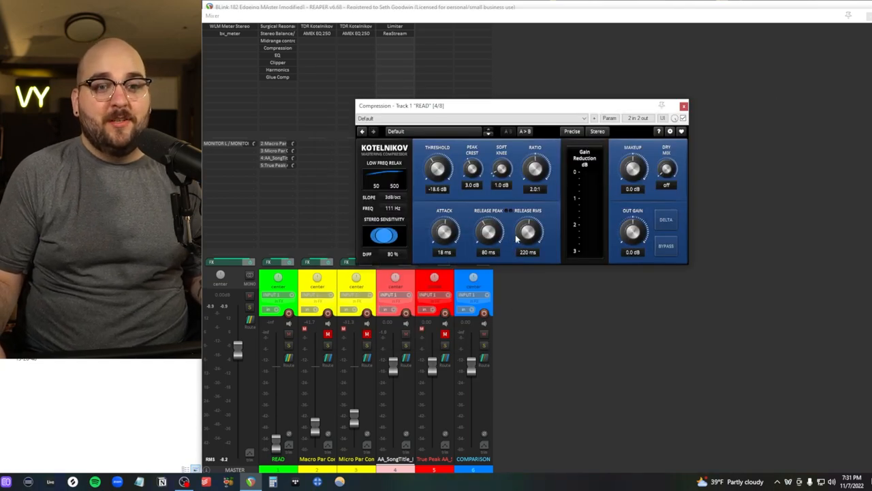
pyautogui.moveTo(528, 231); pyautogui.dragTo(528, 235)
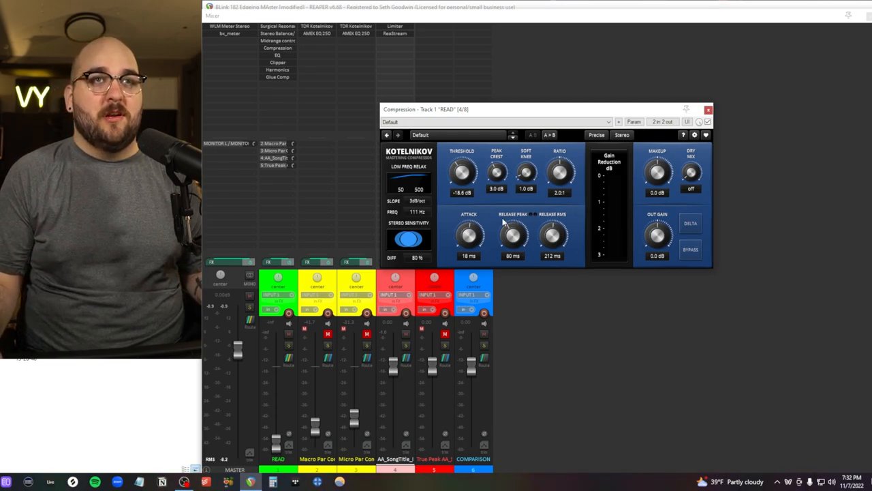
pyautogui.moveTo(451, 235)
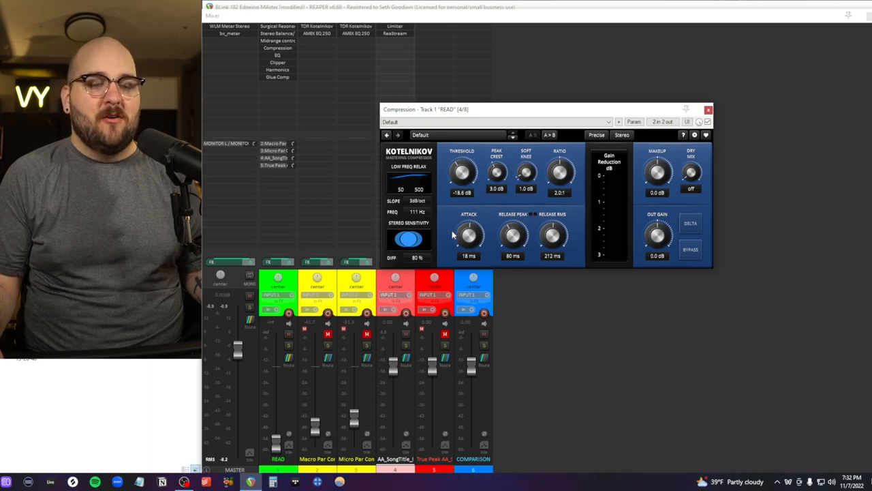
pyautogui.moveTo(420, 209)
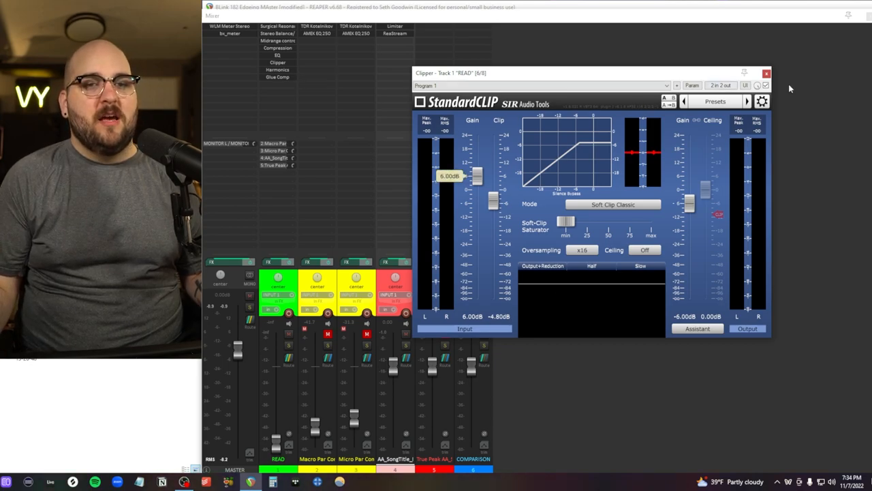
# Open the READ track's StandardCLIP clipper to check its 6 dB gain and Soft Clip Classic mode
pyautogui.click(765, 73)
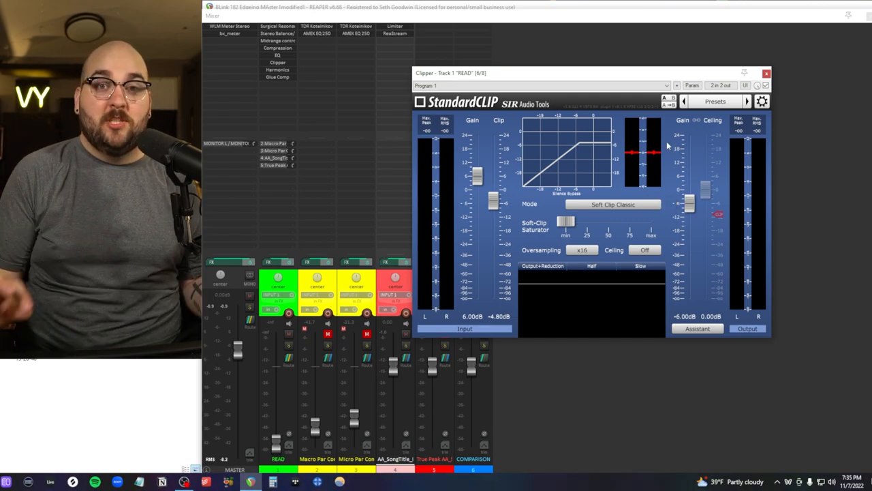
pyautogui.click(766, 73)
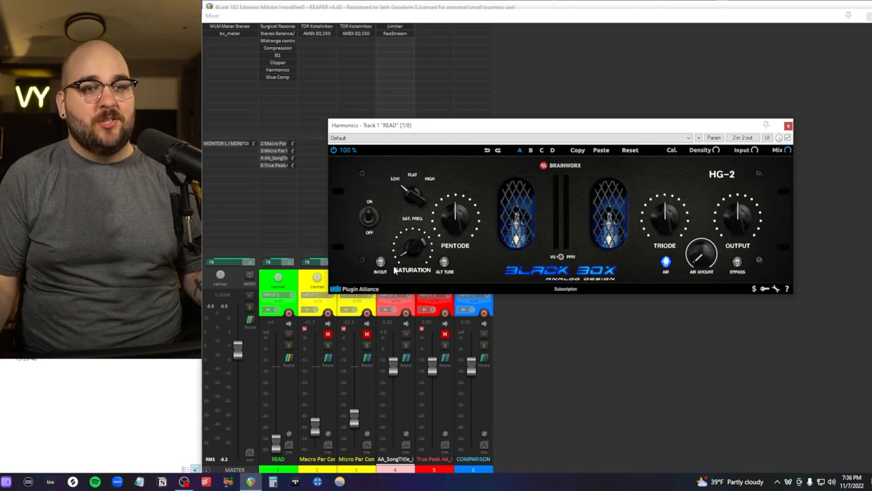
# Toggle the HG-2 Harmonics saturation in and back out to compare
pyautogui.click(380, 261)
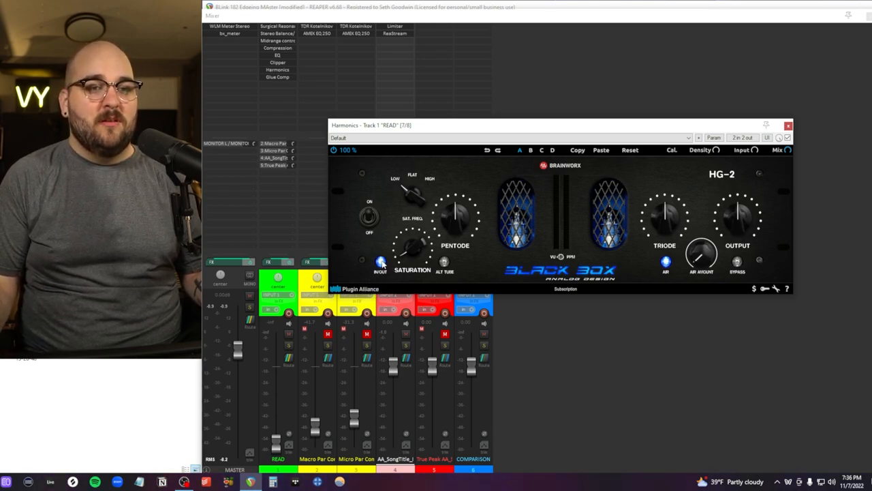
pyautogui.click(380, 261)
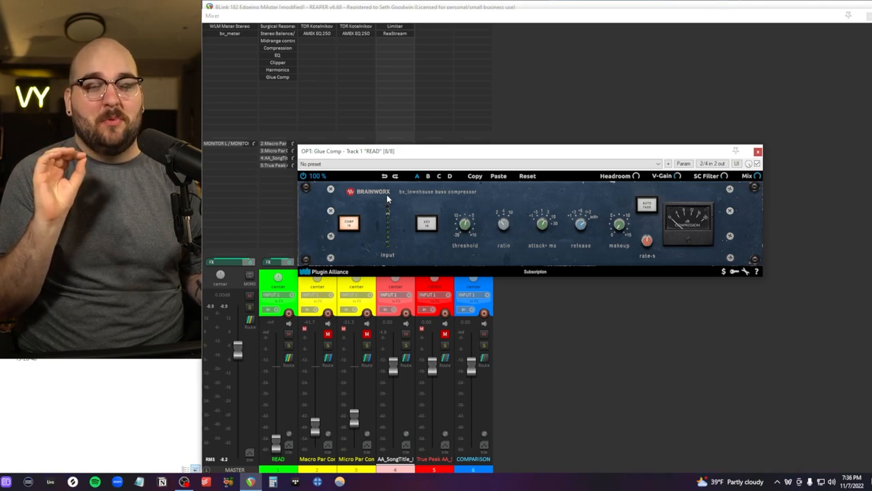
pyautogui.moveTo(622, 198)
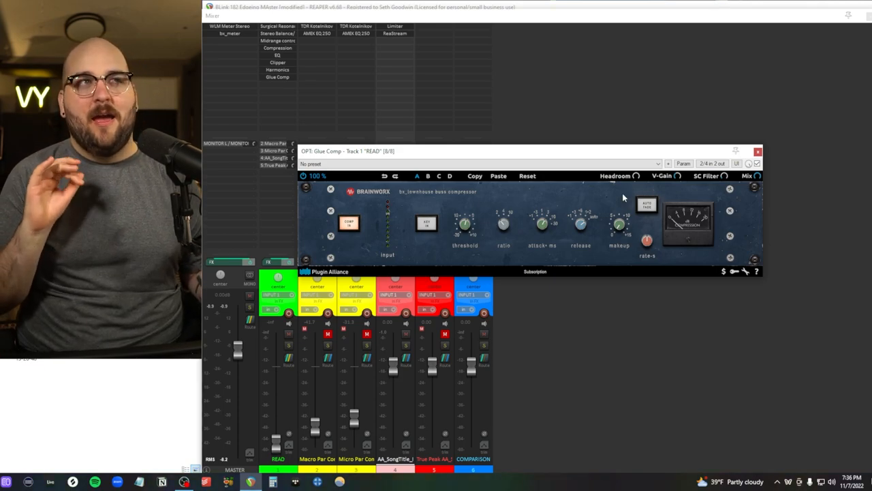
# Close the bx_townhouse Glue Comp window
pyautogui.click(758, 152)
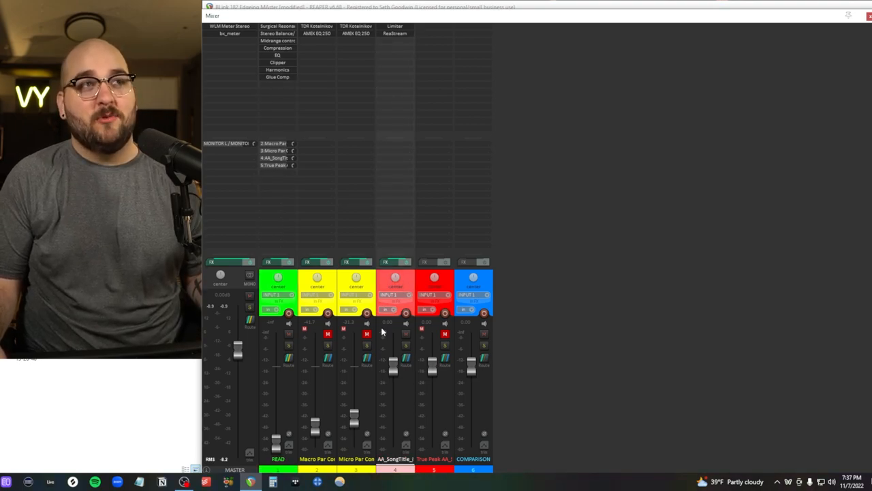
pyautogui.moveTo(381, 332)
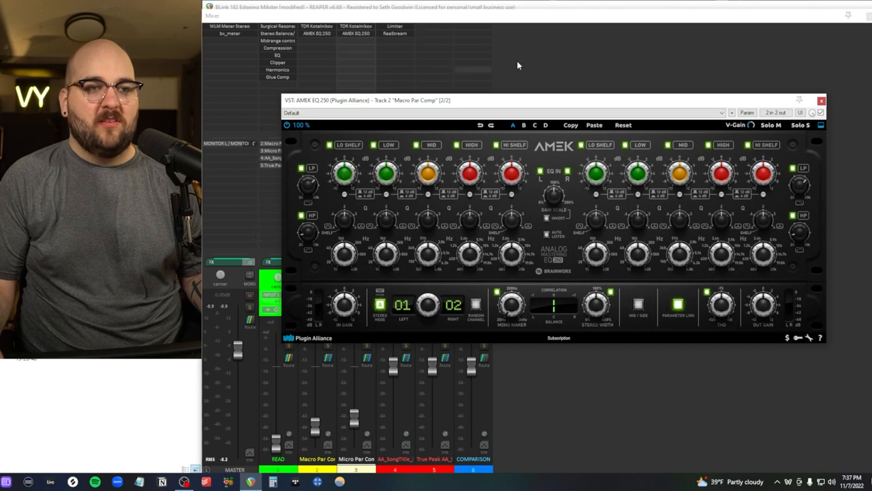
# Close the AMEK EQ 250 window on the Macro Par Comp track
pyautogui.click(821, 100)
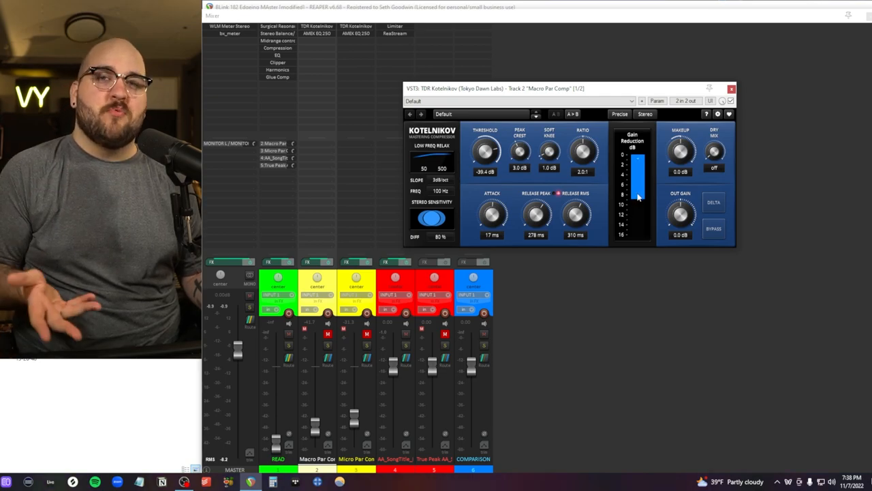
pyautogui.click(731, 89)
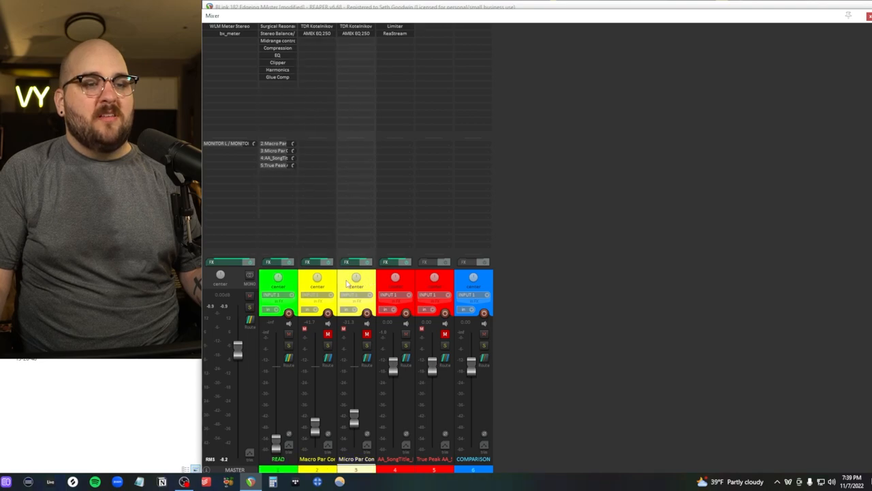
pyautogui.moveTo(320, 391)
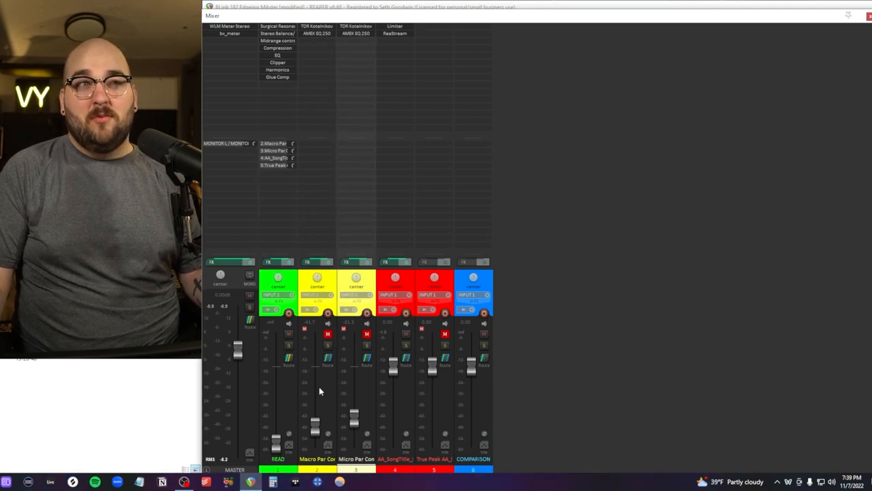
pyautogui.moveTo(322, 353)
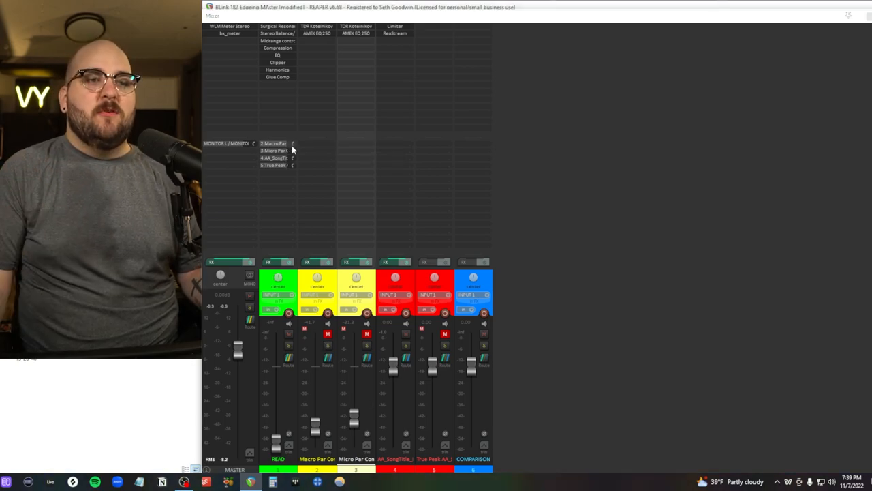
pyautogui.moveTo(293, 143)
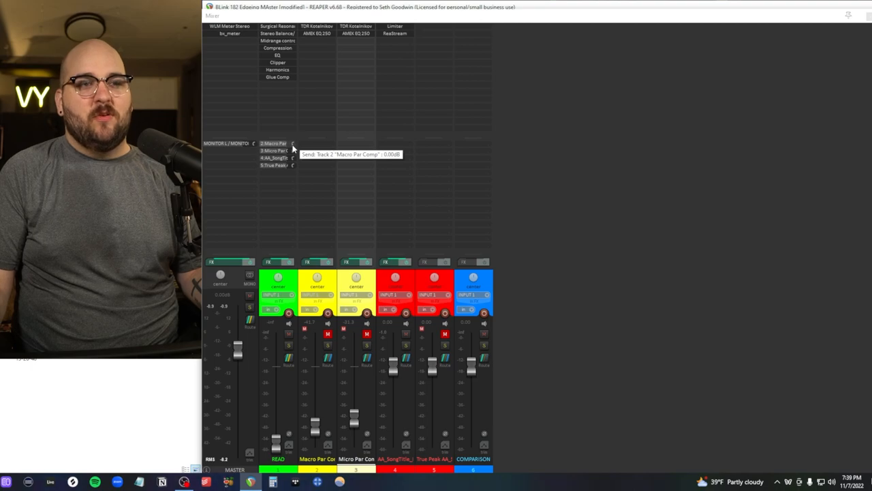
pyautogui.moveTo(273, 150)
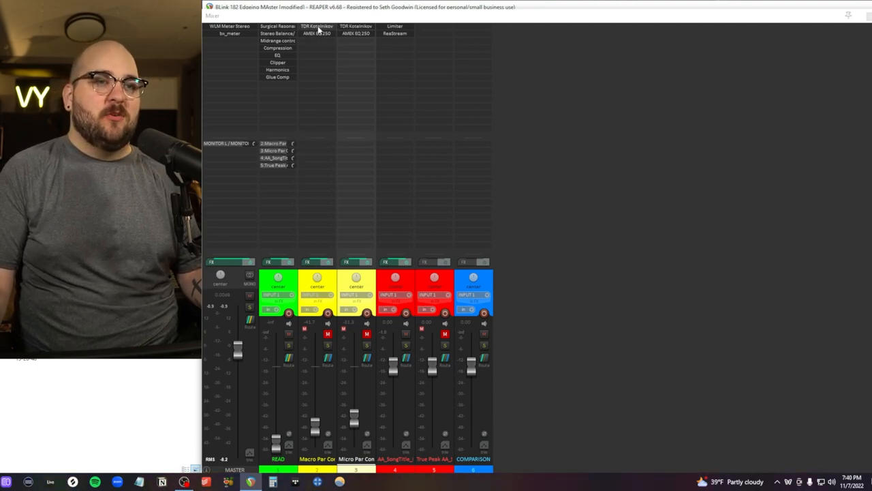
# Open track 4's Ozone Maximizer, showing IRC IV mode and a -1.0 dB ceiling
pyautogui.click(316, 26)
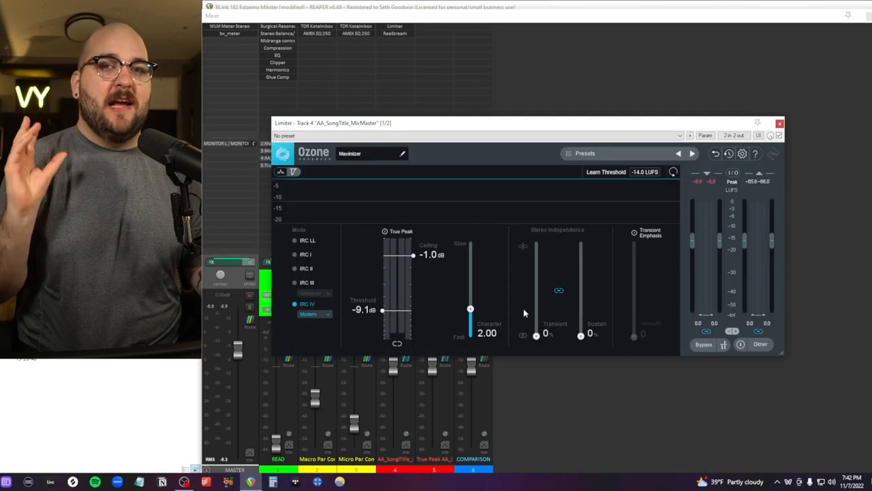
pyautogui.moveTo(450, 203)
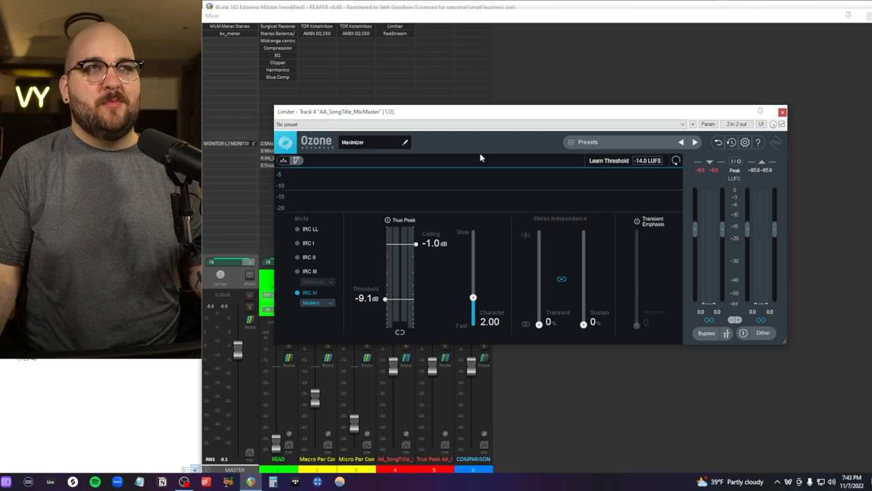
# Close the Ozone Maximizer window on the AA_SongTitle_MixMaster track
pyautogui.click(782, 111)
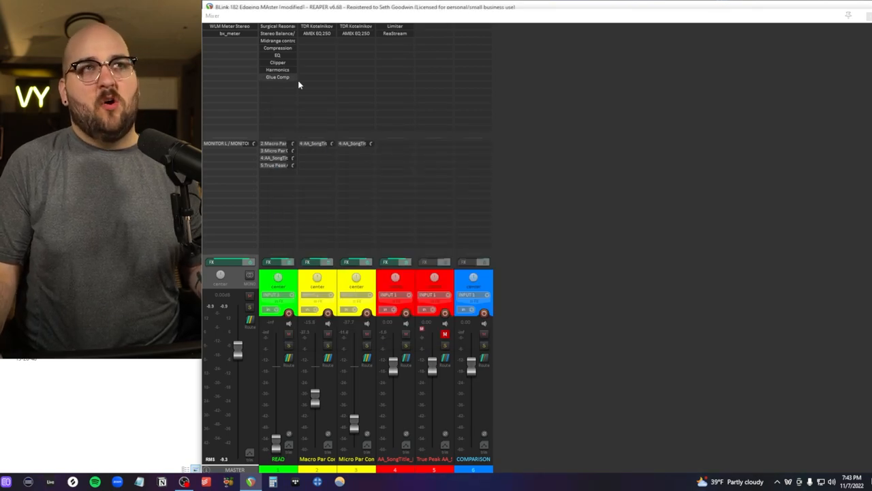